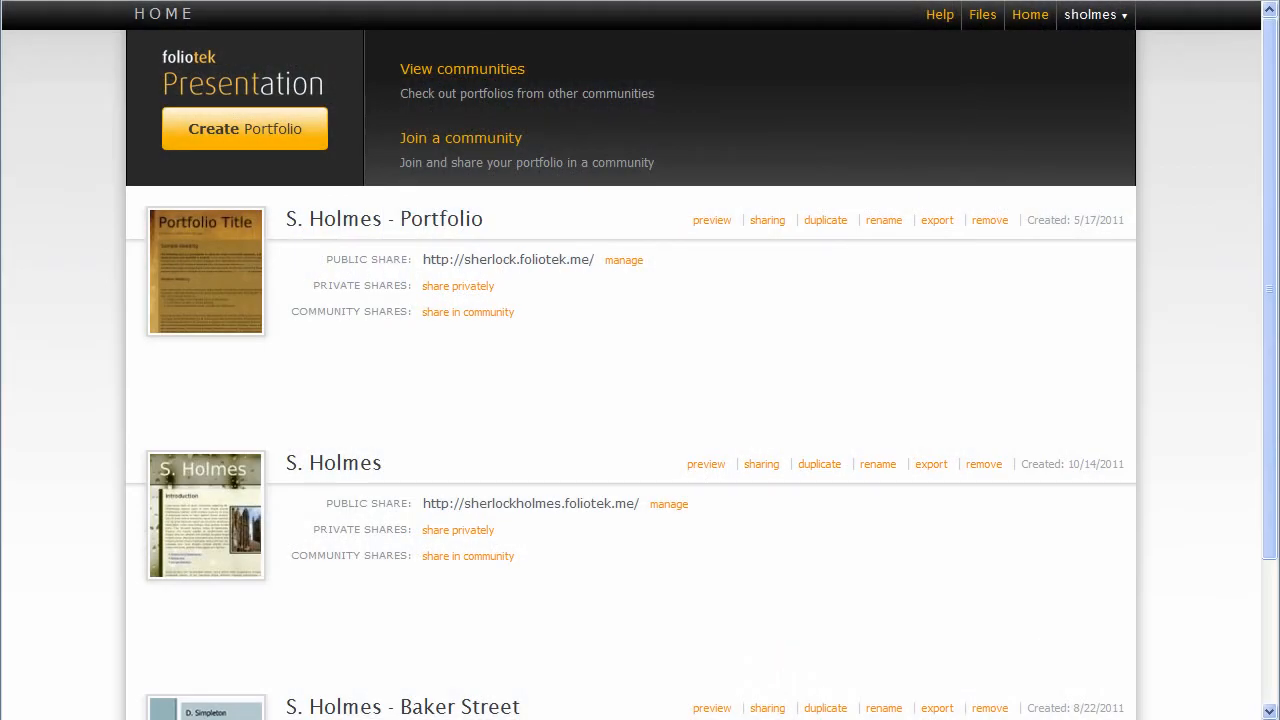
mouse_move(1143, 609)
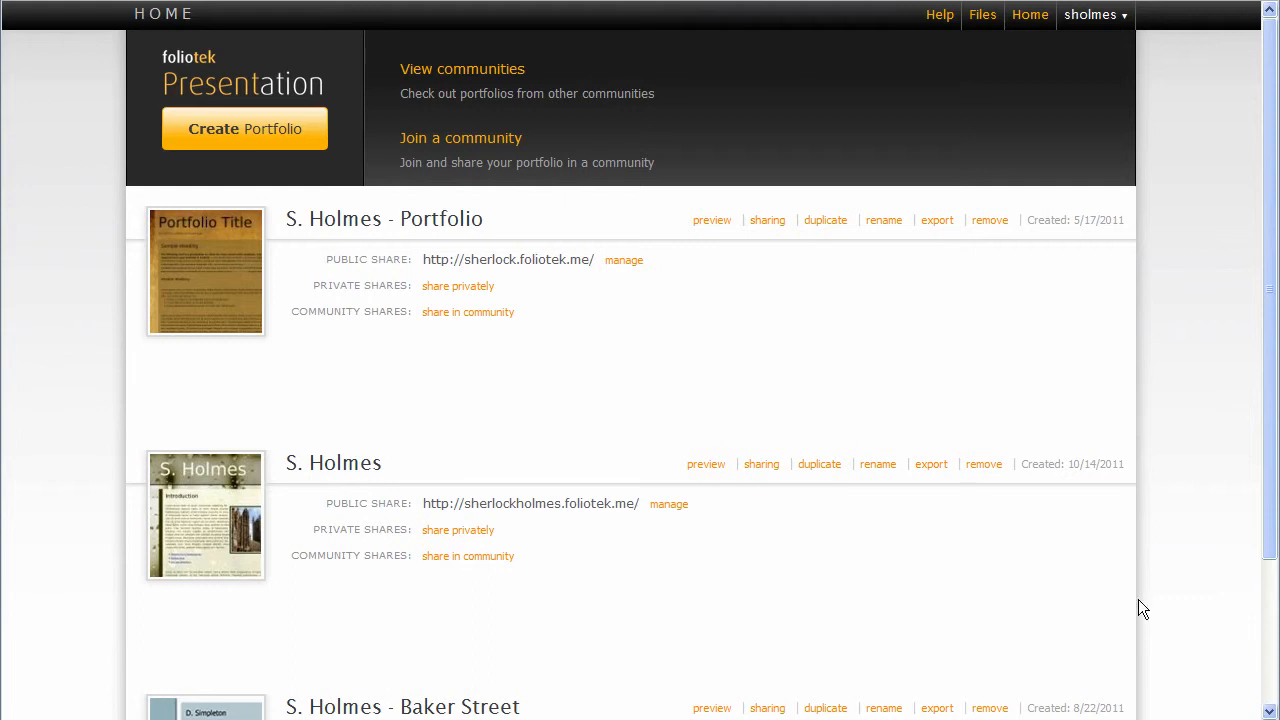
mouse_move(1192, 342)
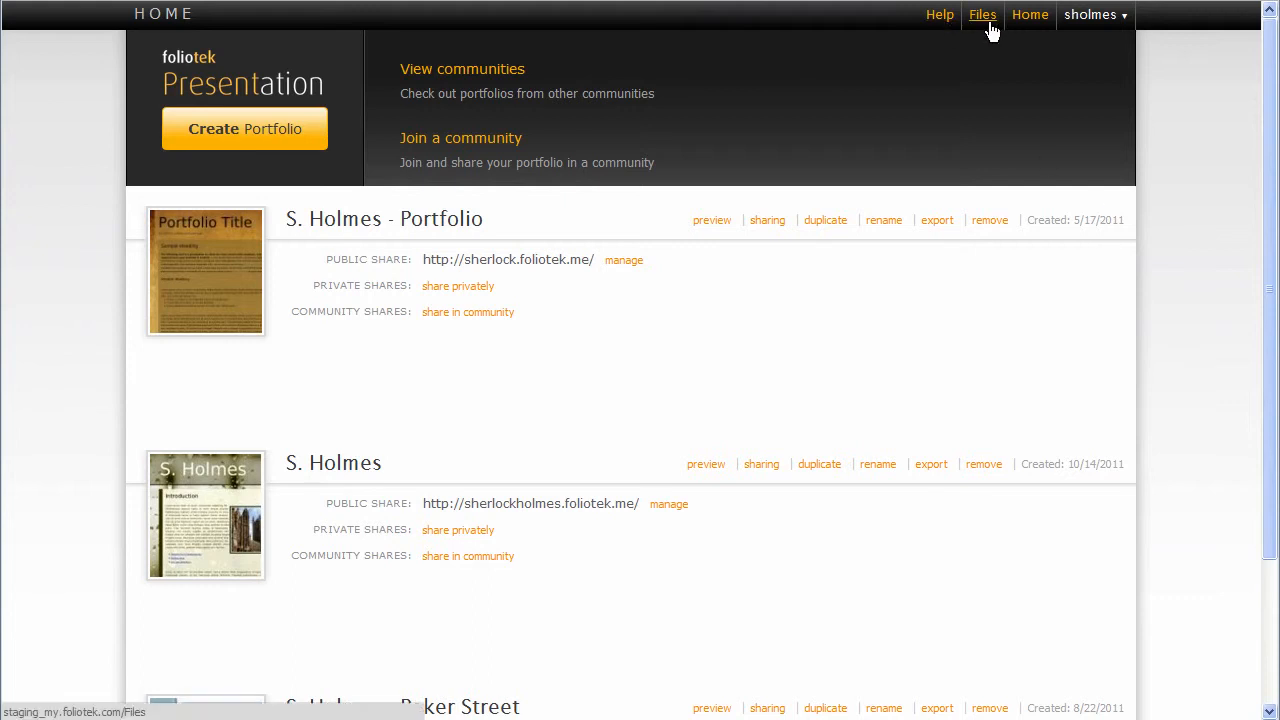
mouse_move(435, 451)
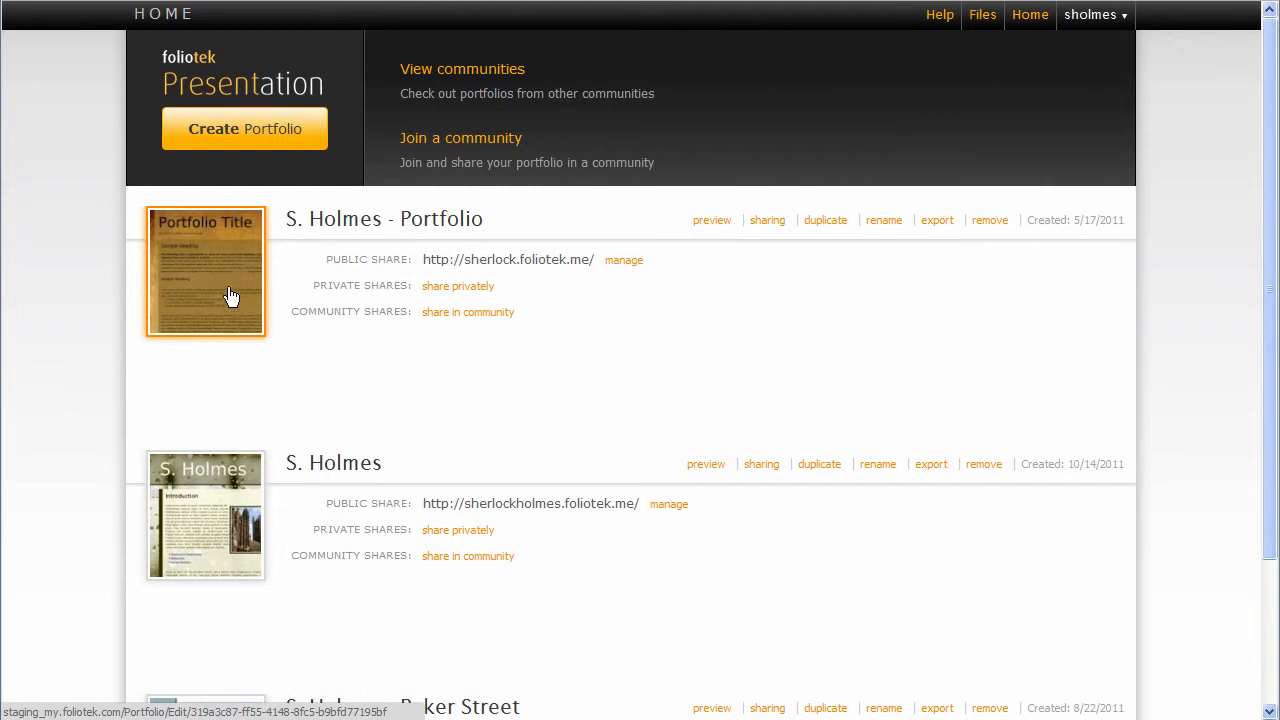
mouse_move(228, 278)
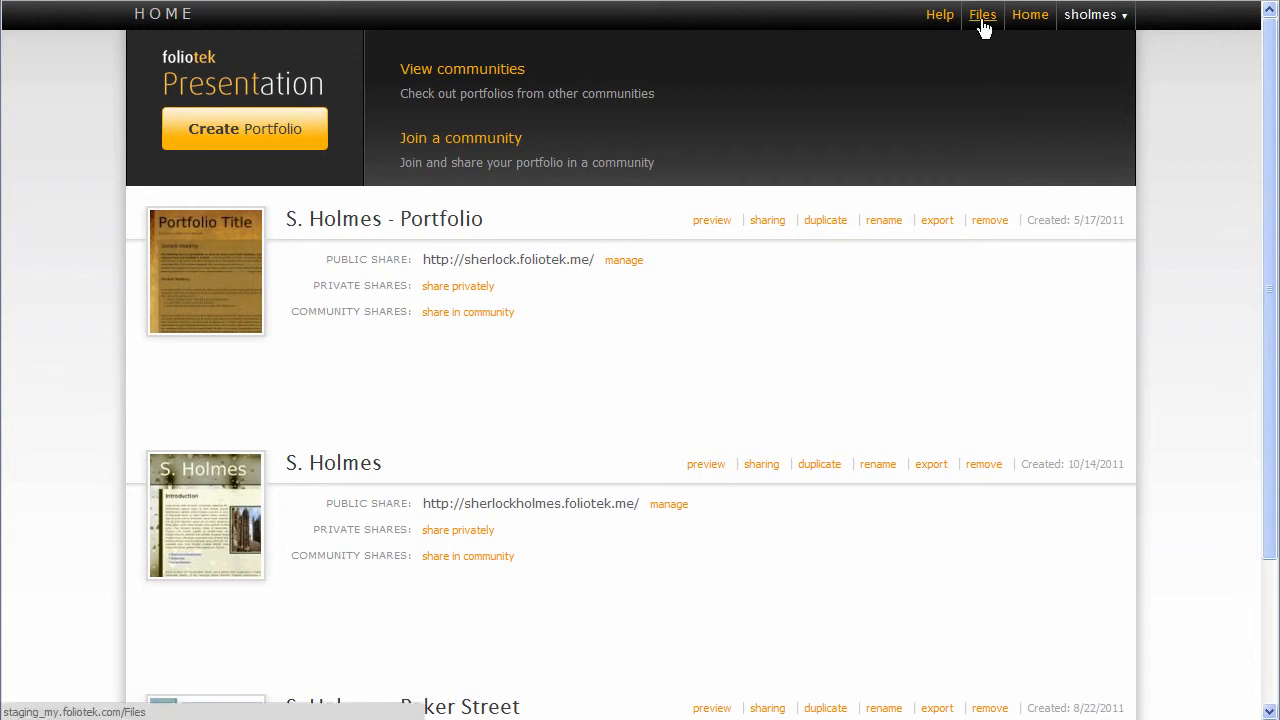
Open the Files manager and browse the list of Baker St., Case 01, Folder 02 and documents
click(982, 14)
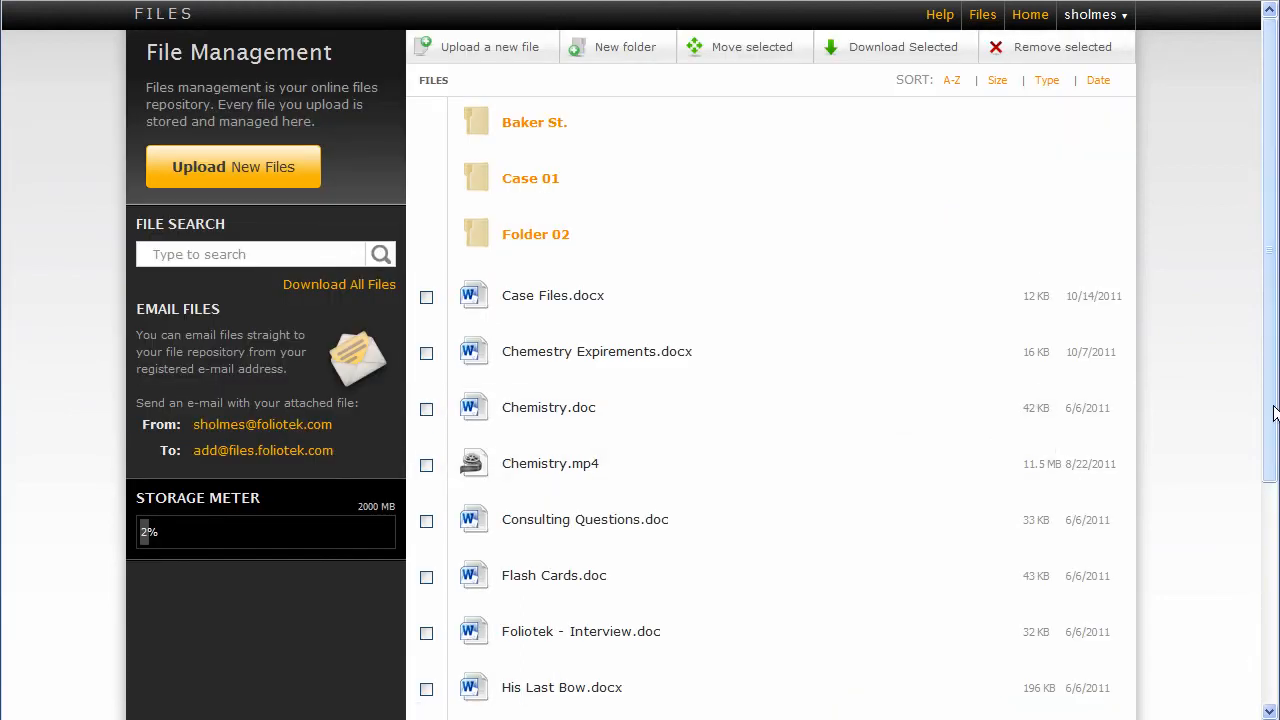
scroll(down, 3)
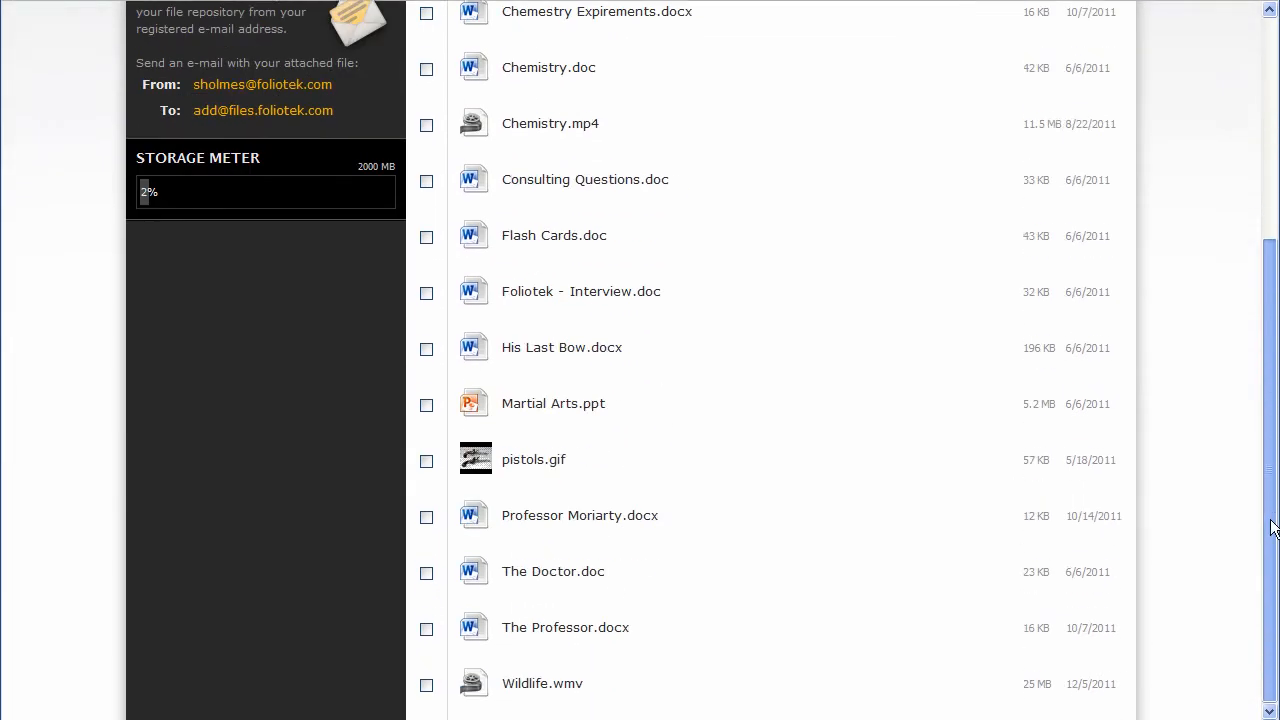
scroll(up, 3)
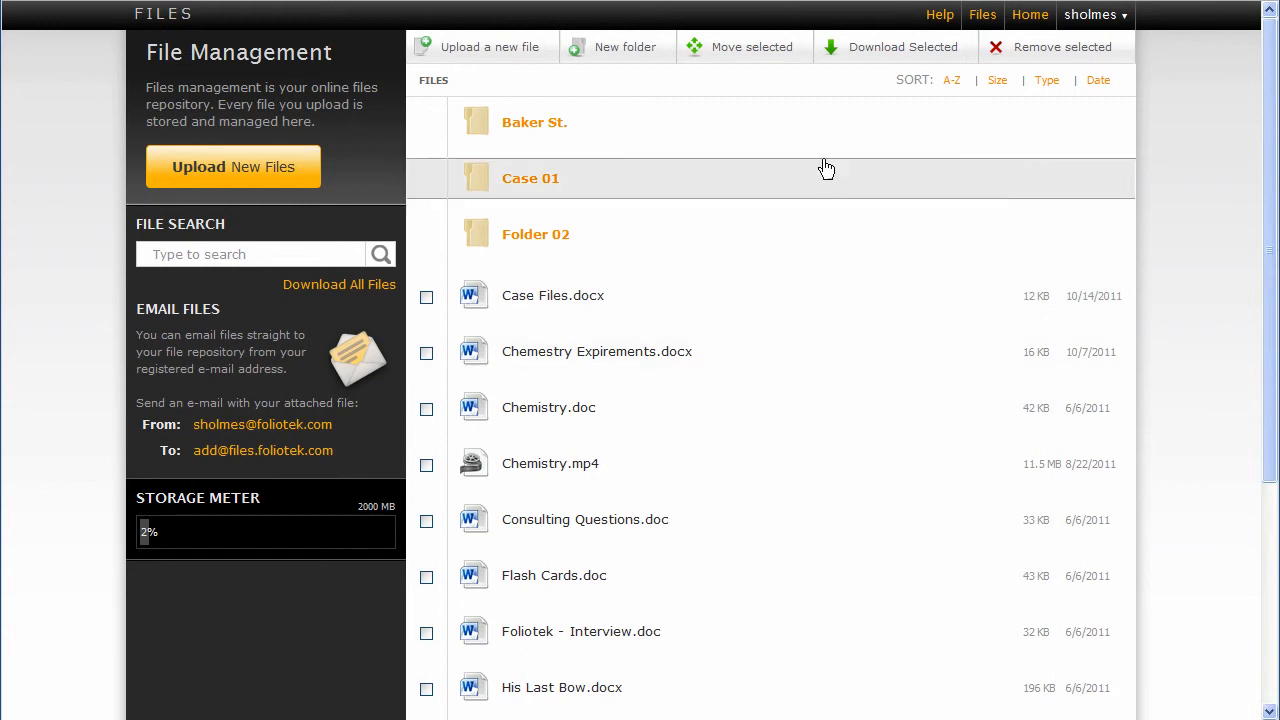
click(997, 80)
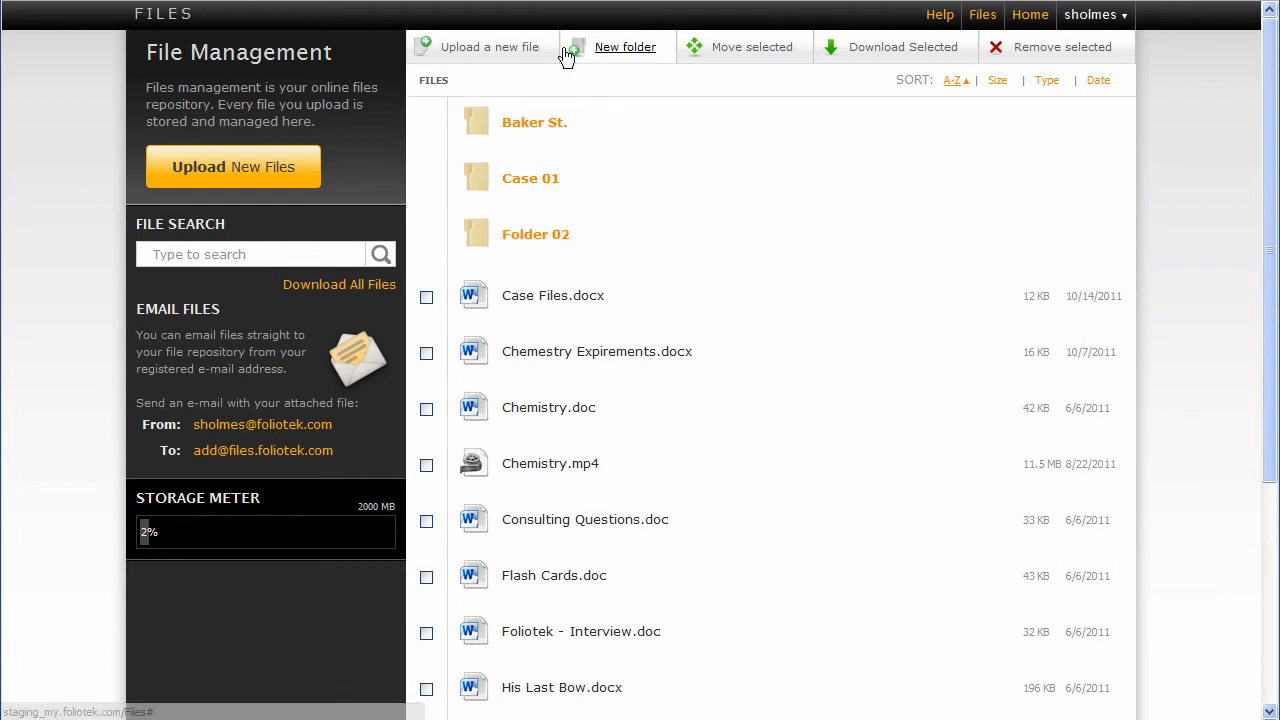
Create a new folder named 'Folder 03'
click(625, 46)
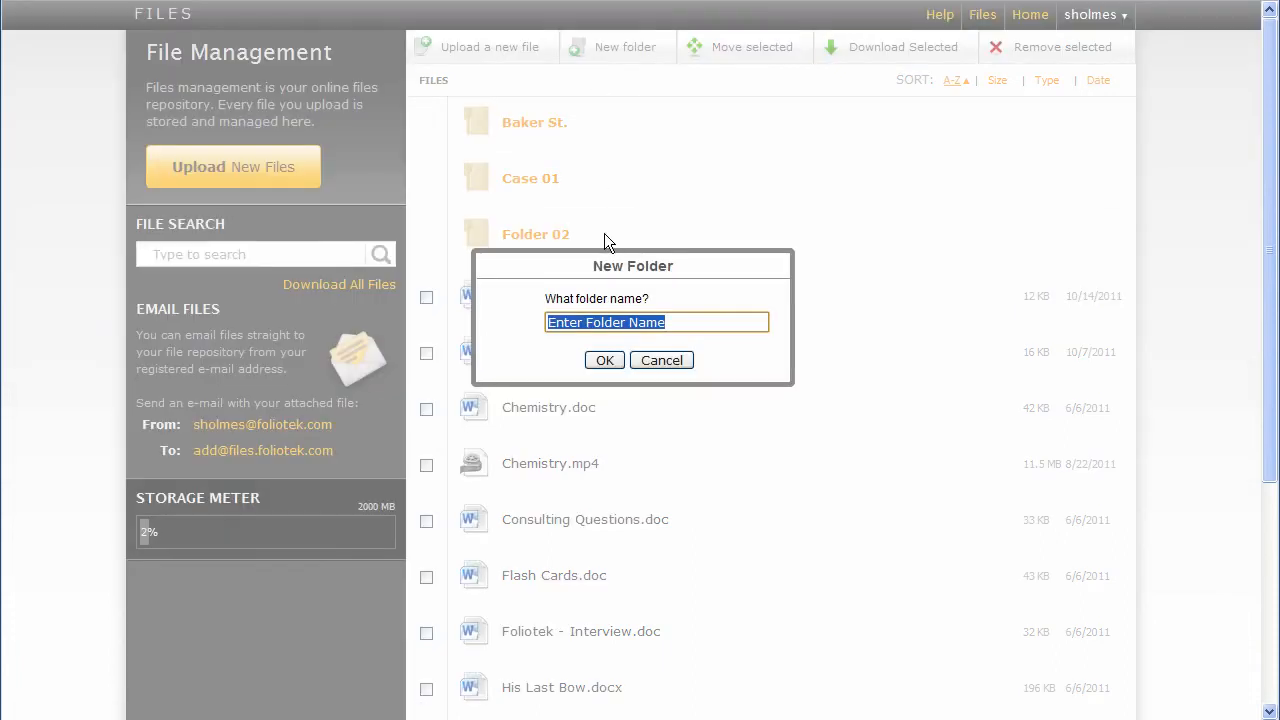
text(Folder 03)
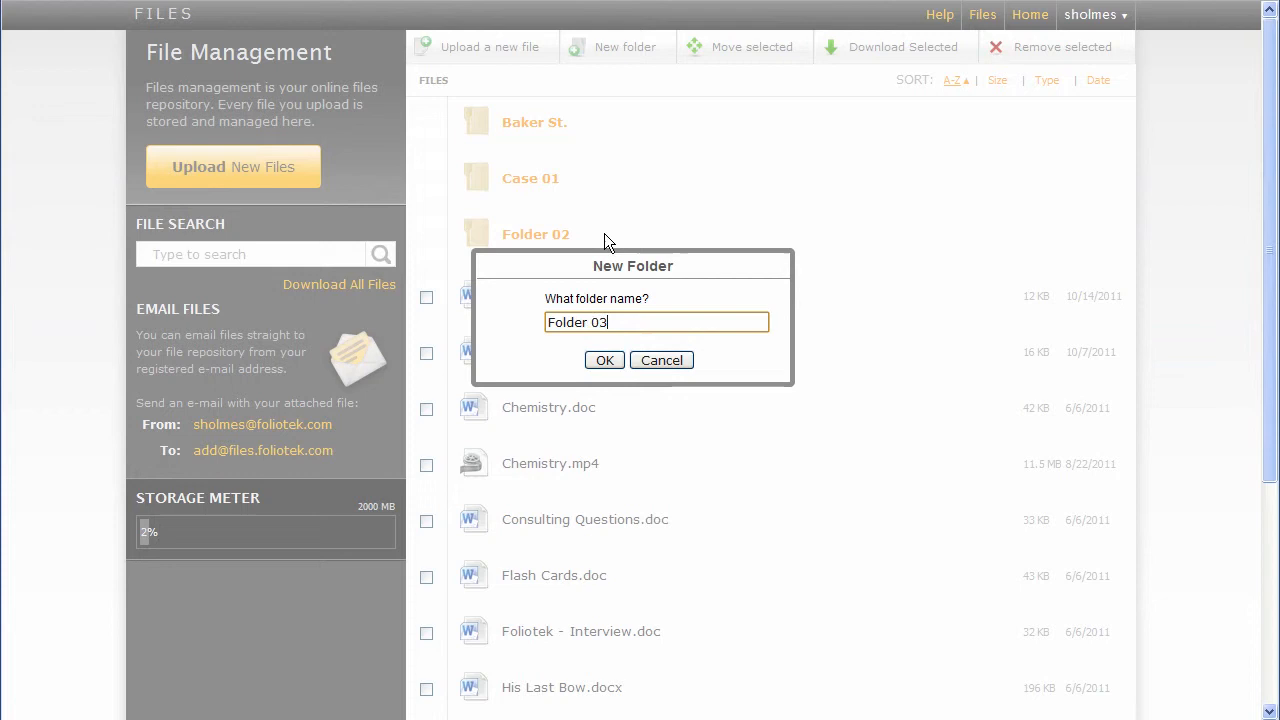
click(604, 360)
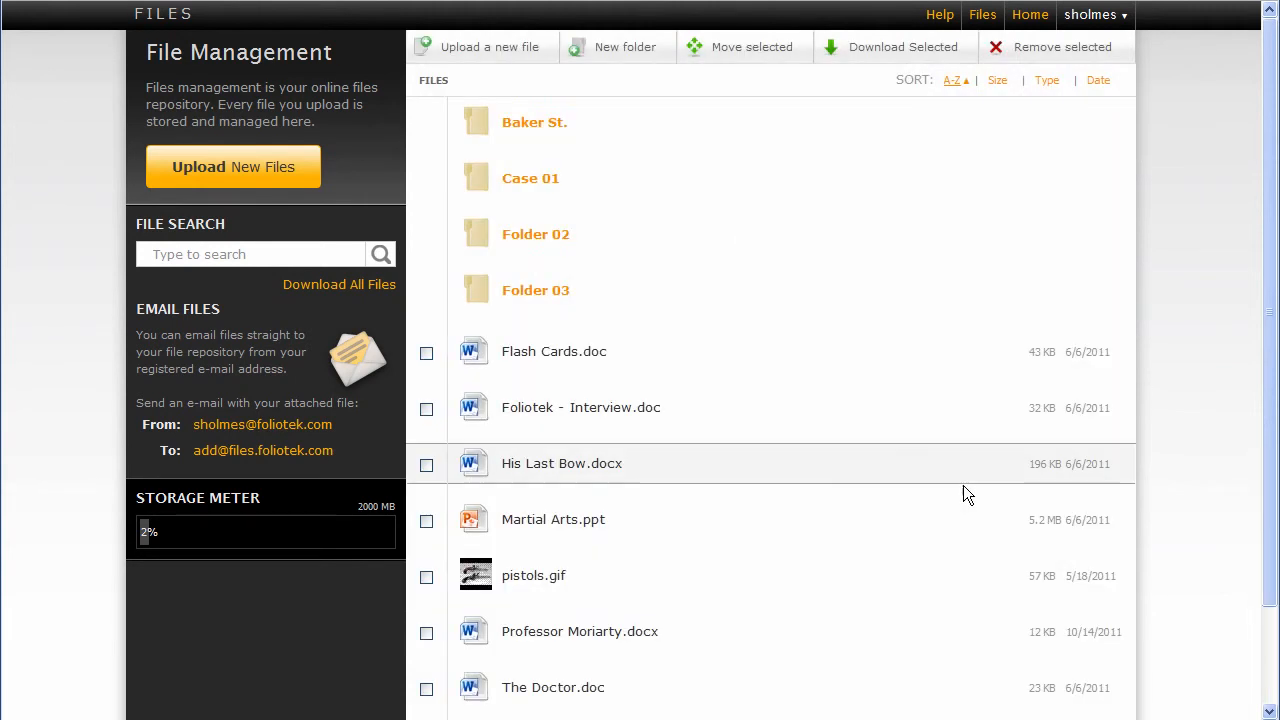
mouse_move(553, 305)
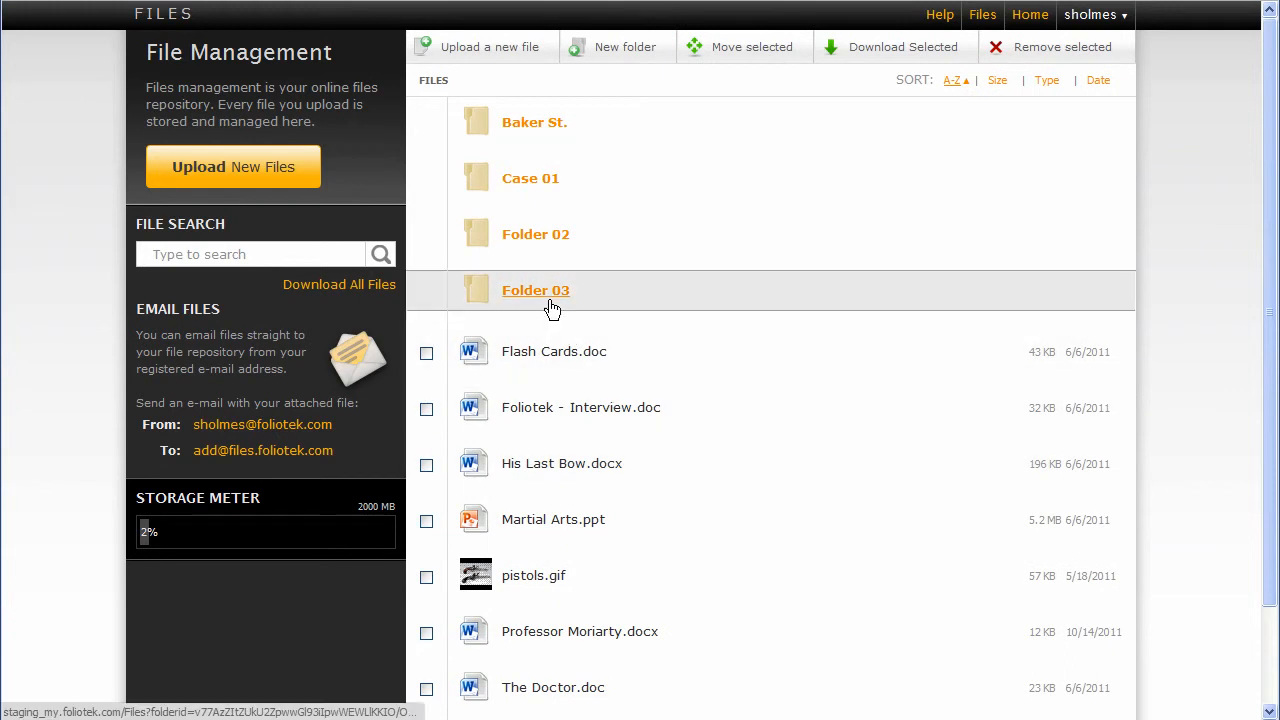
click(535, 290)
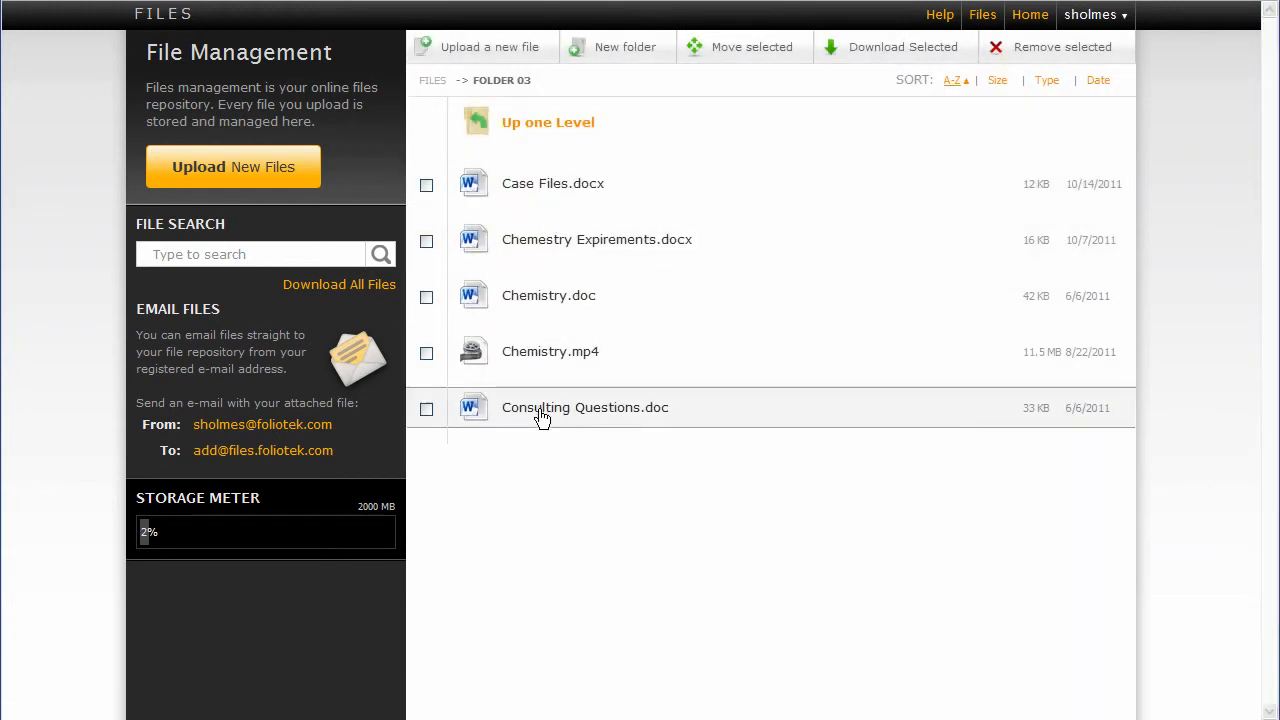
mouse_move(551, 247)
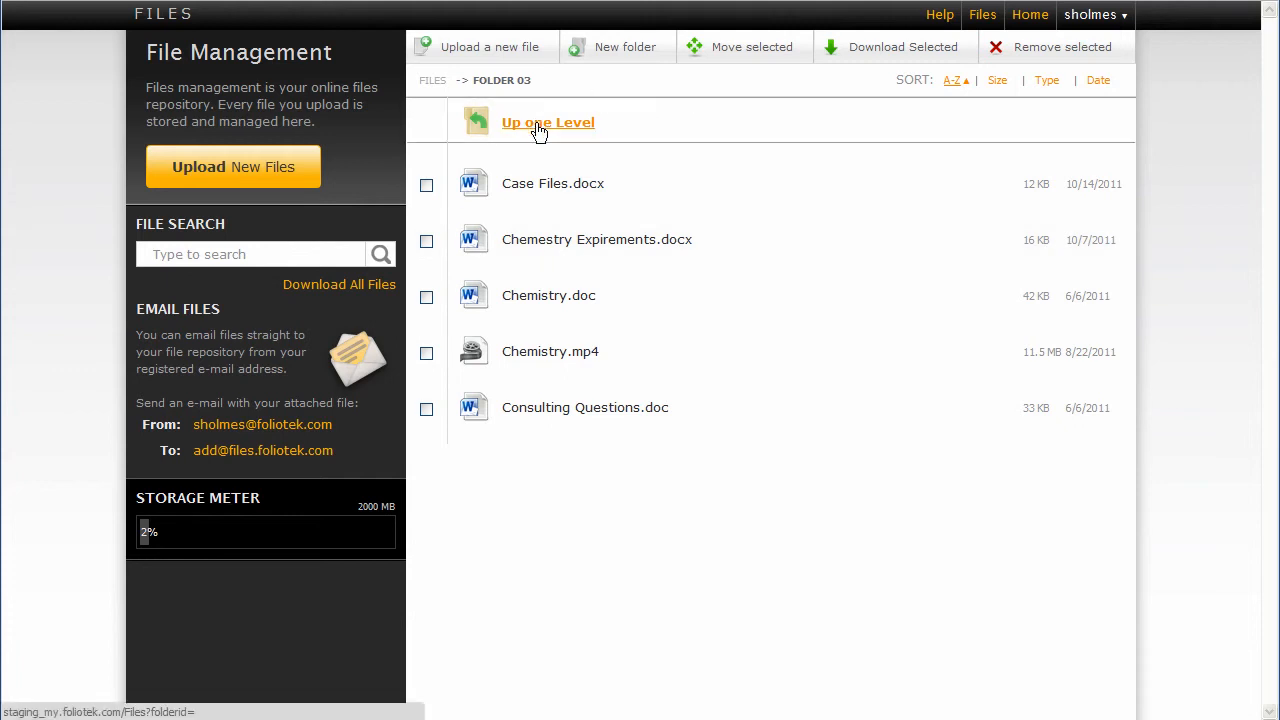
click(548, 122)
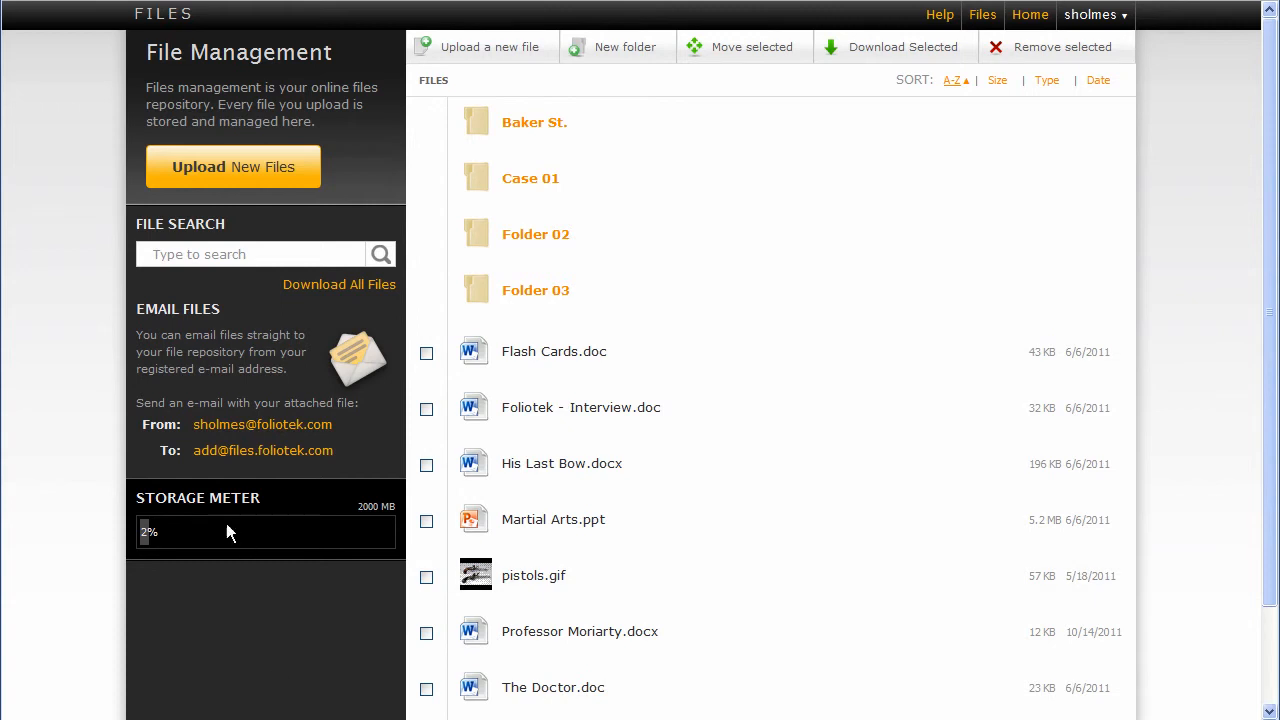
mouse_move(285, 538)
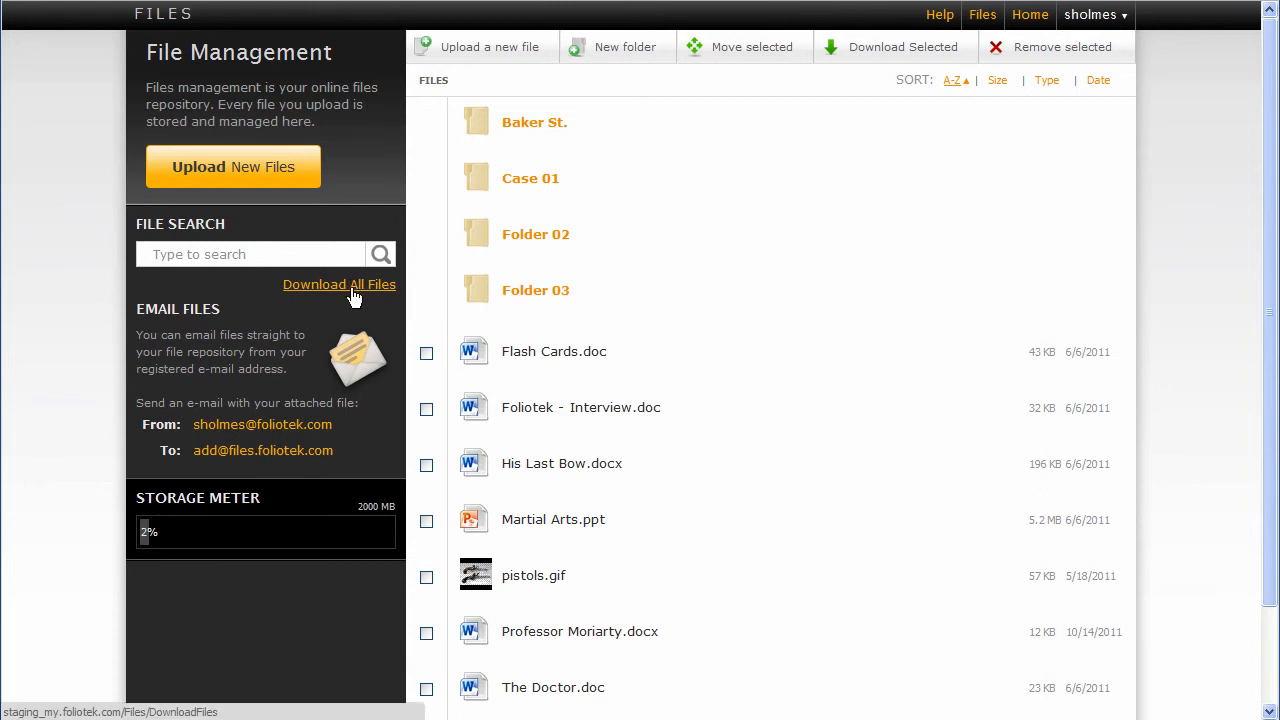
mouse_move(675, 407)
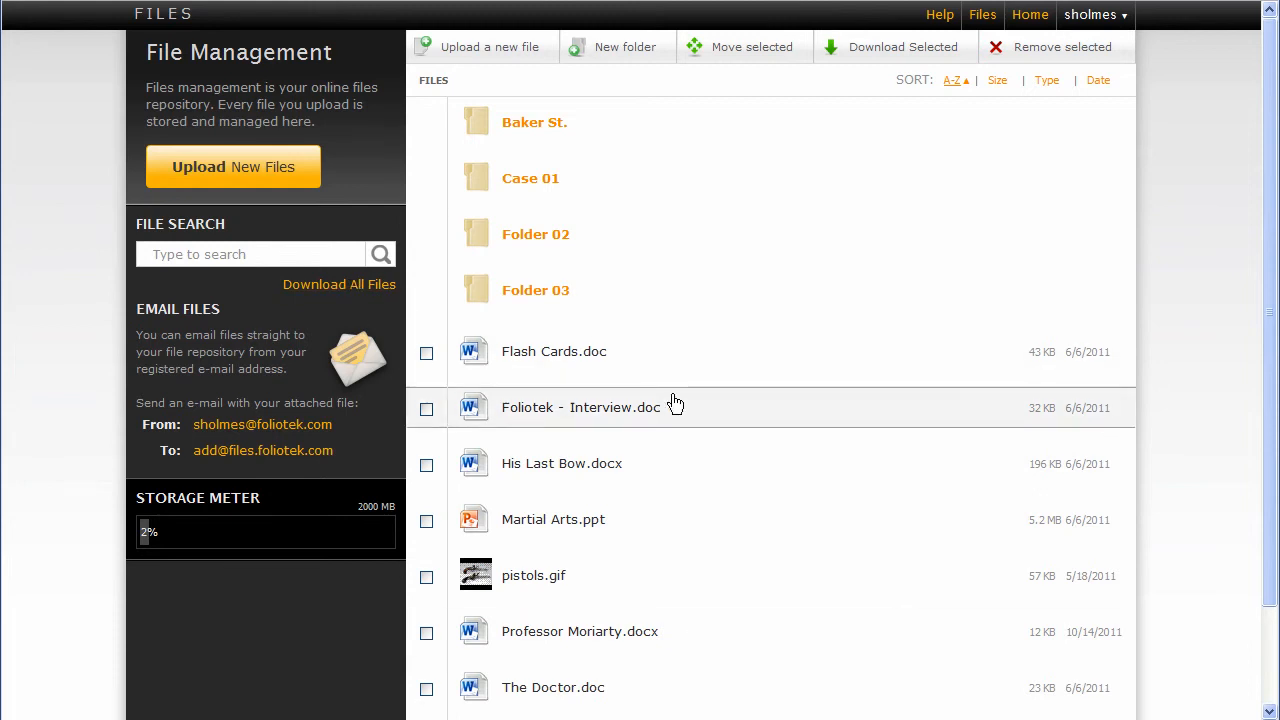
mouse_move(607, 358)
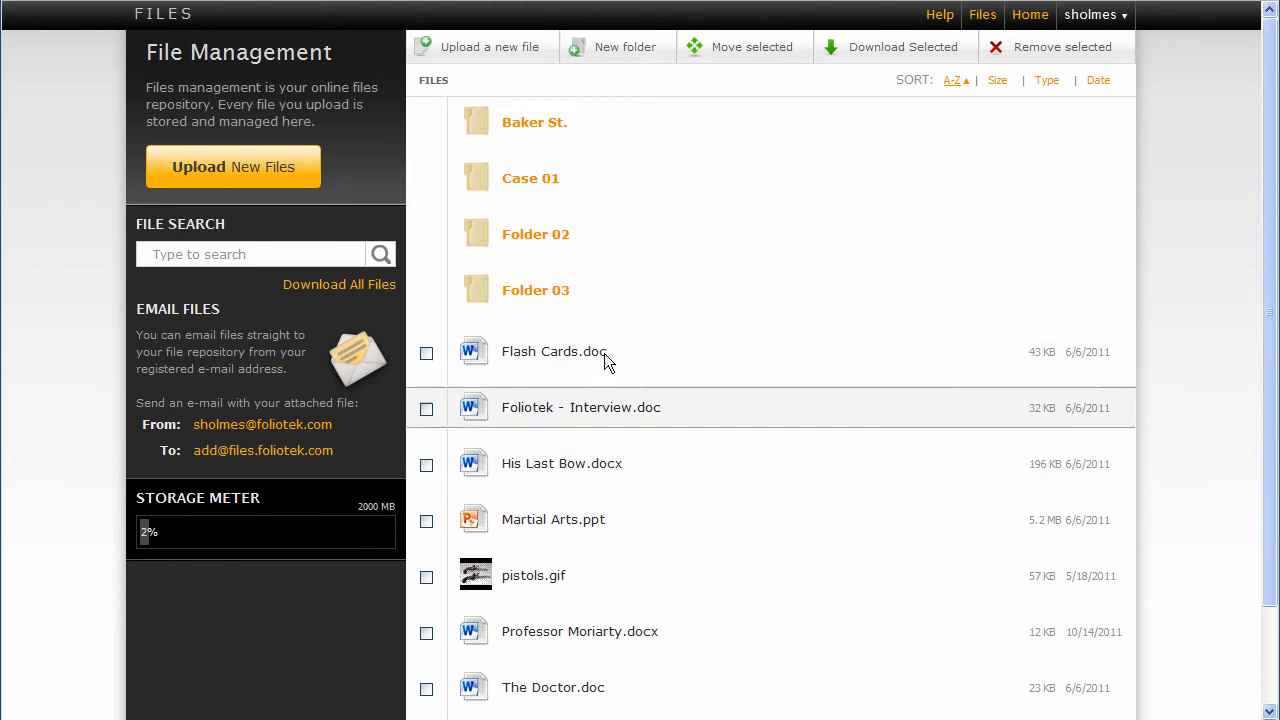
mouse_move(367, 284)
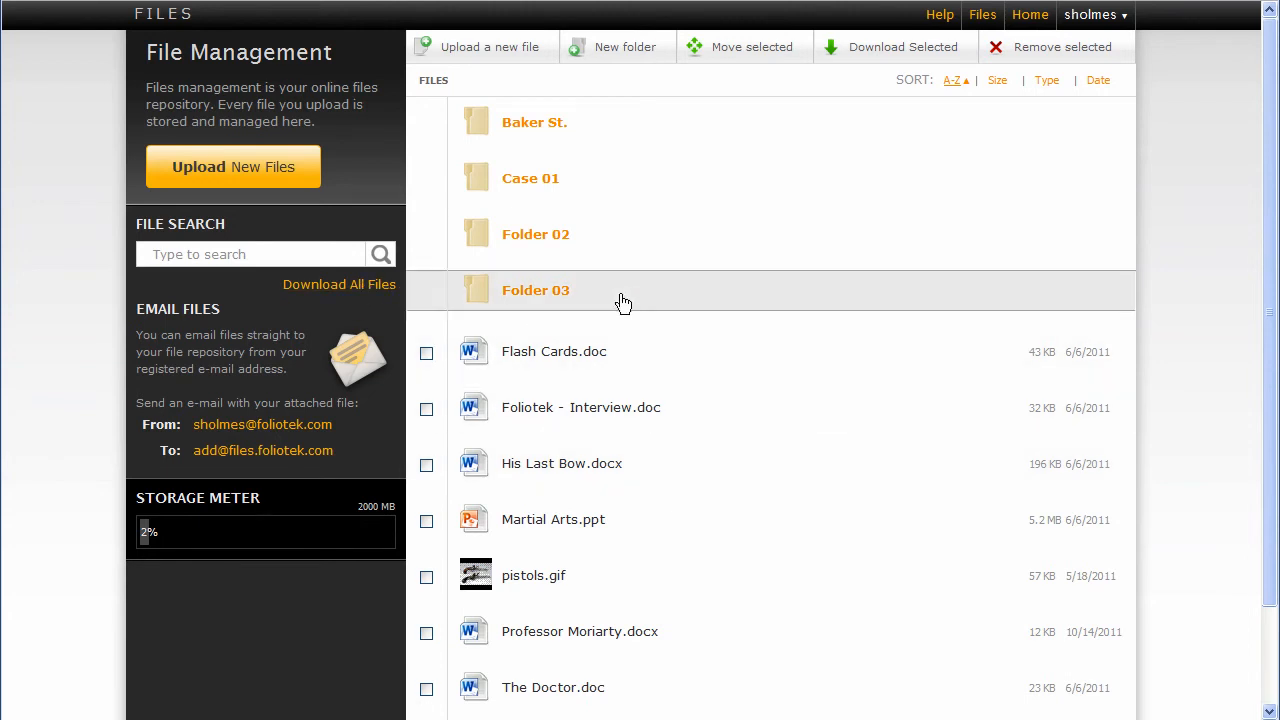
scroll(down, 3)
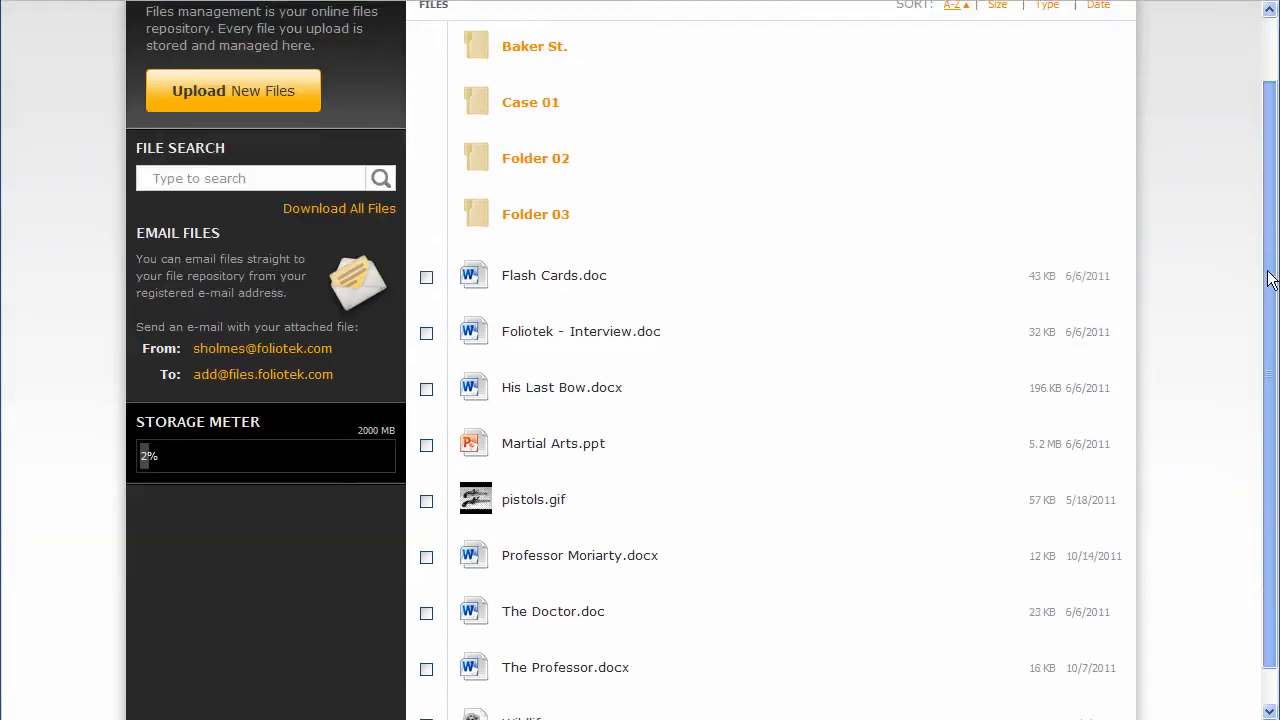
scroll(up, 3)
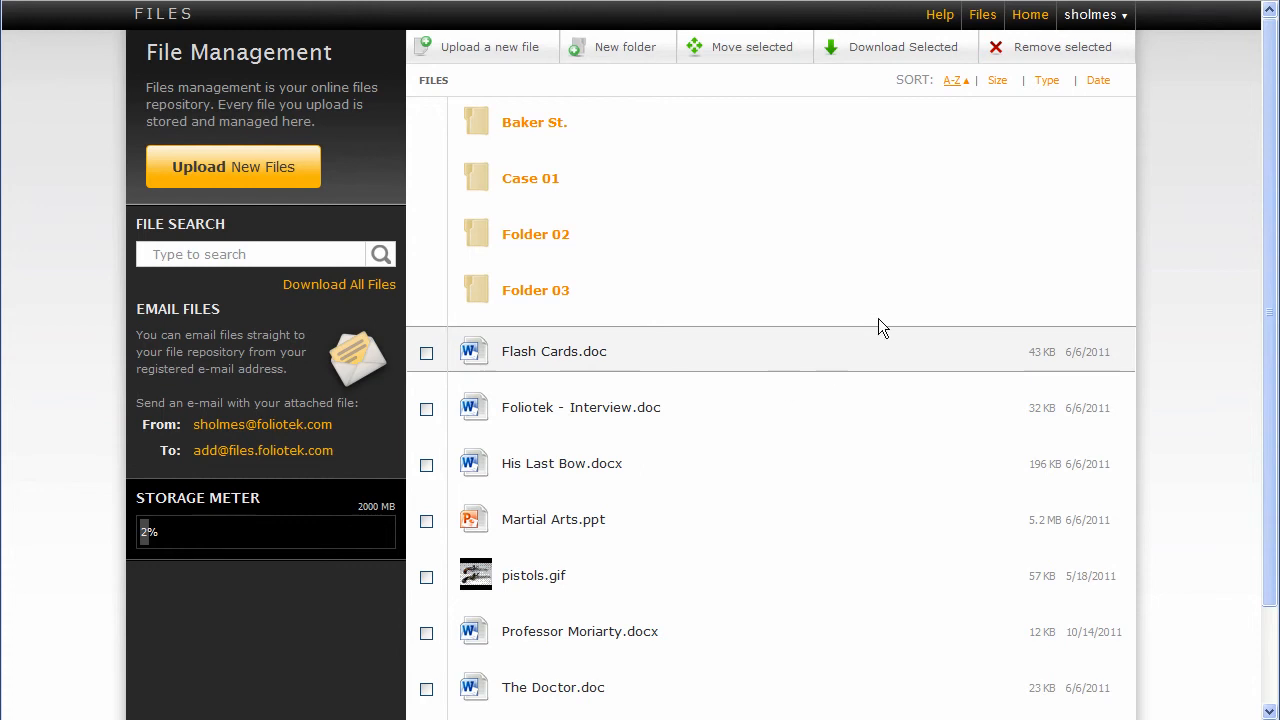
mouse_move(825, 290)
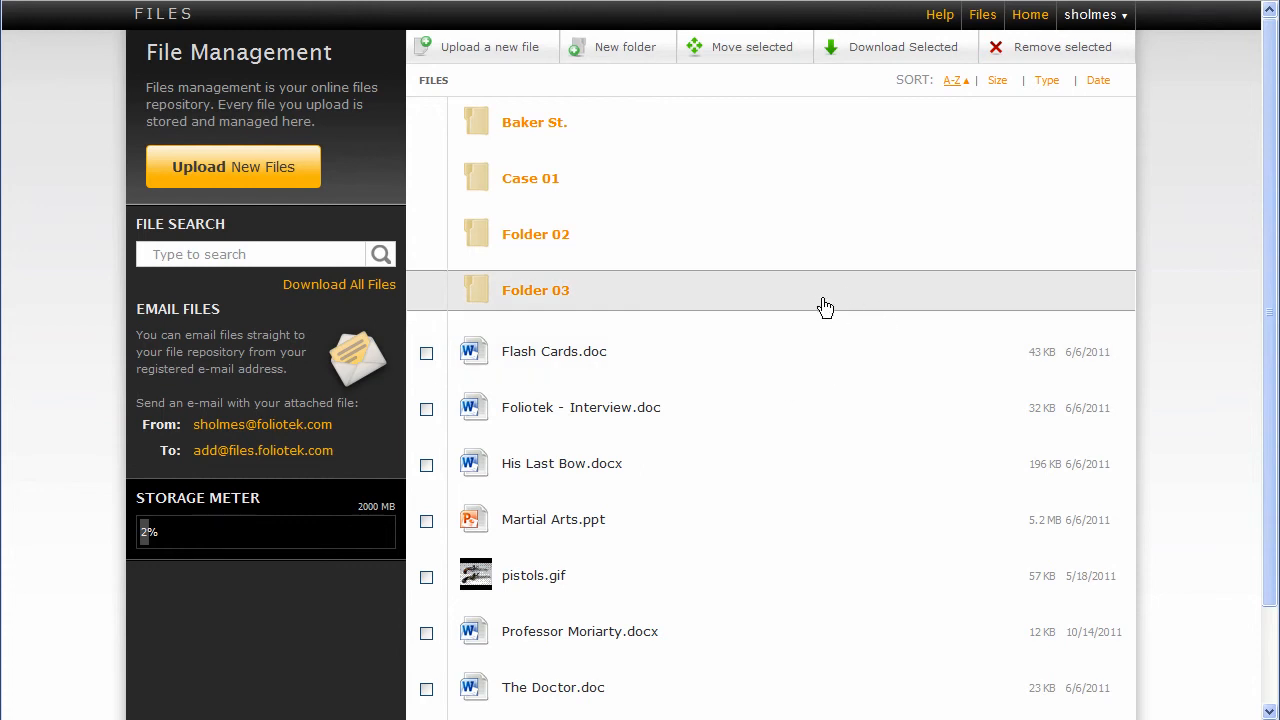
mouse_move(820, 303)
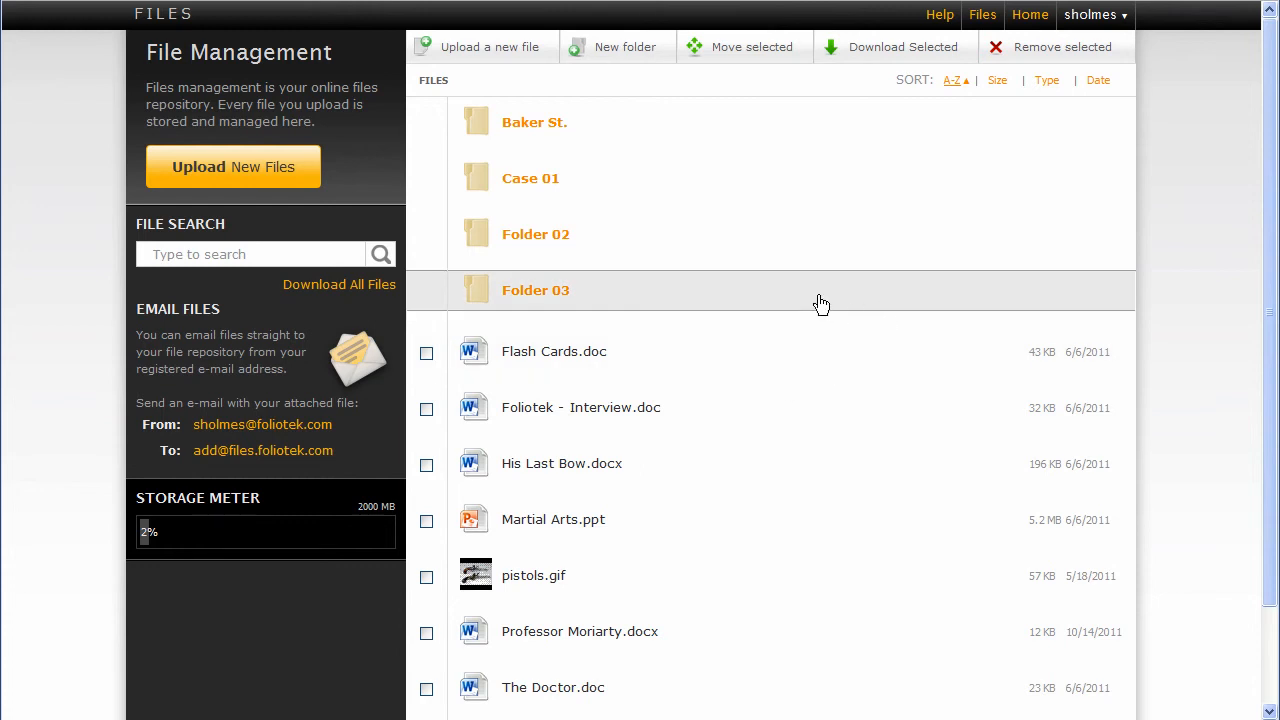
mouse_move(1251, 344)
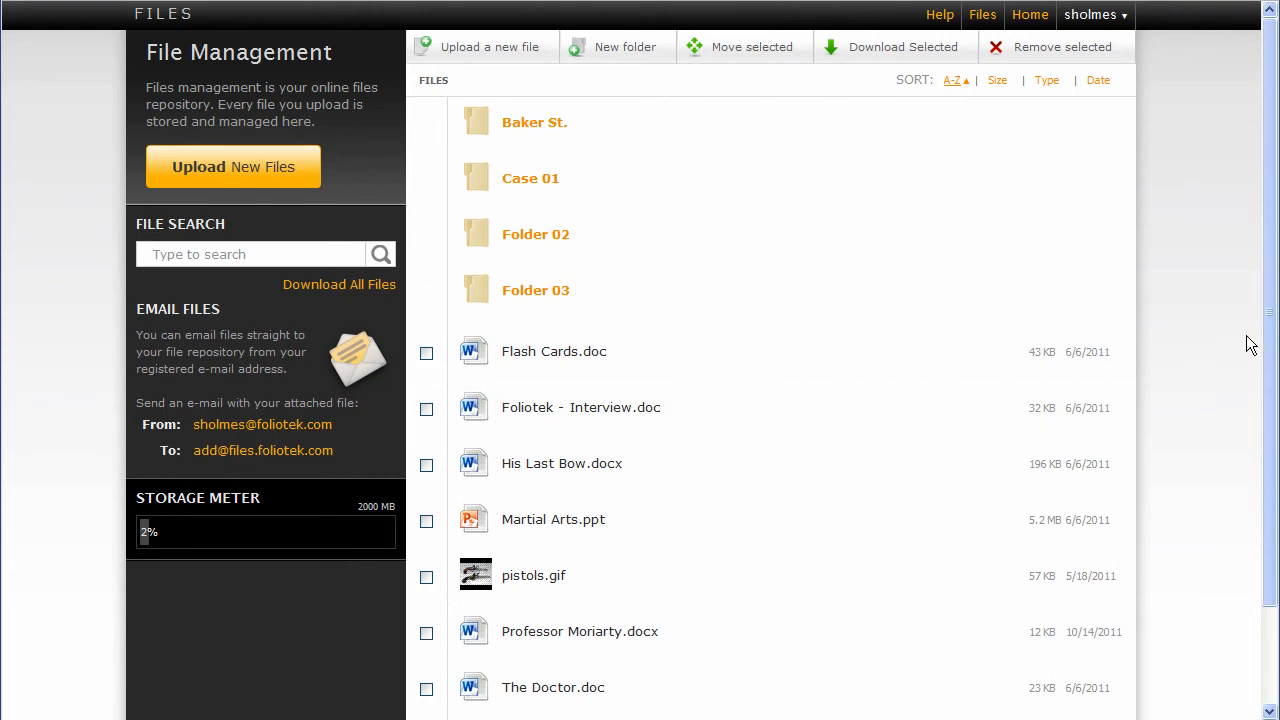
mouse_move(698, 457)
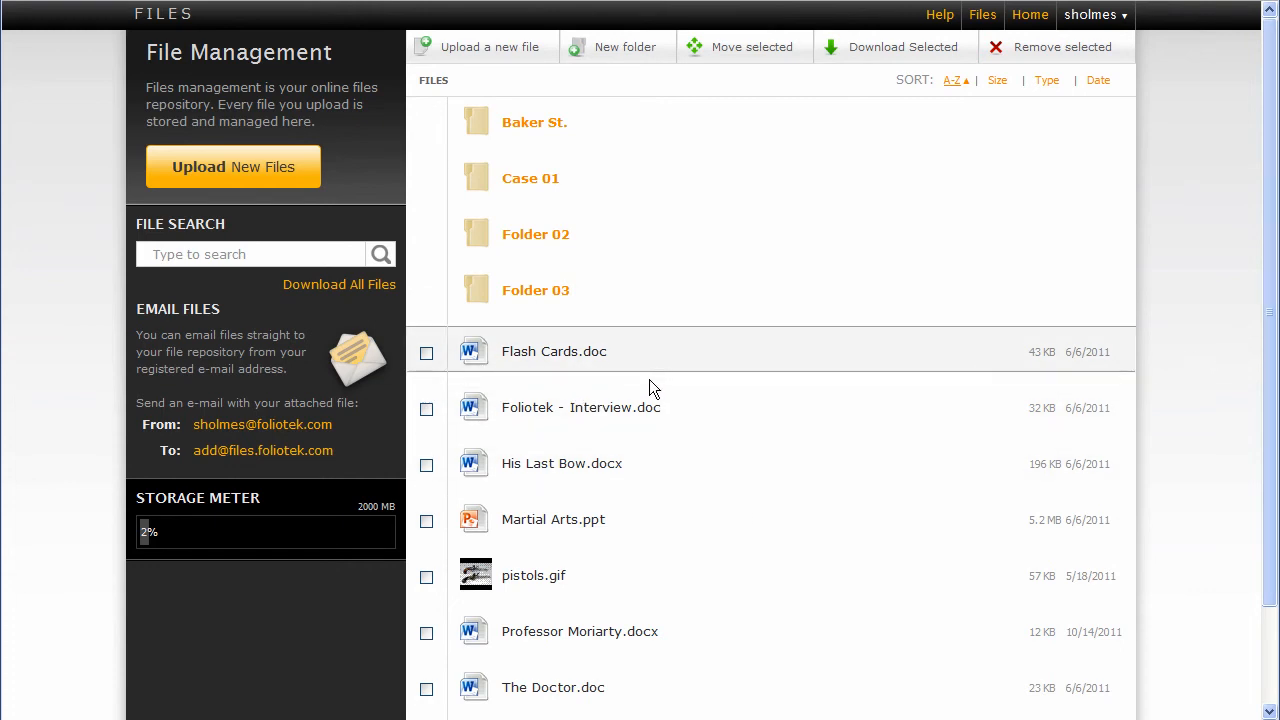
mouse_move(657, 247)
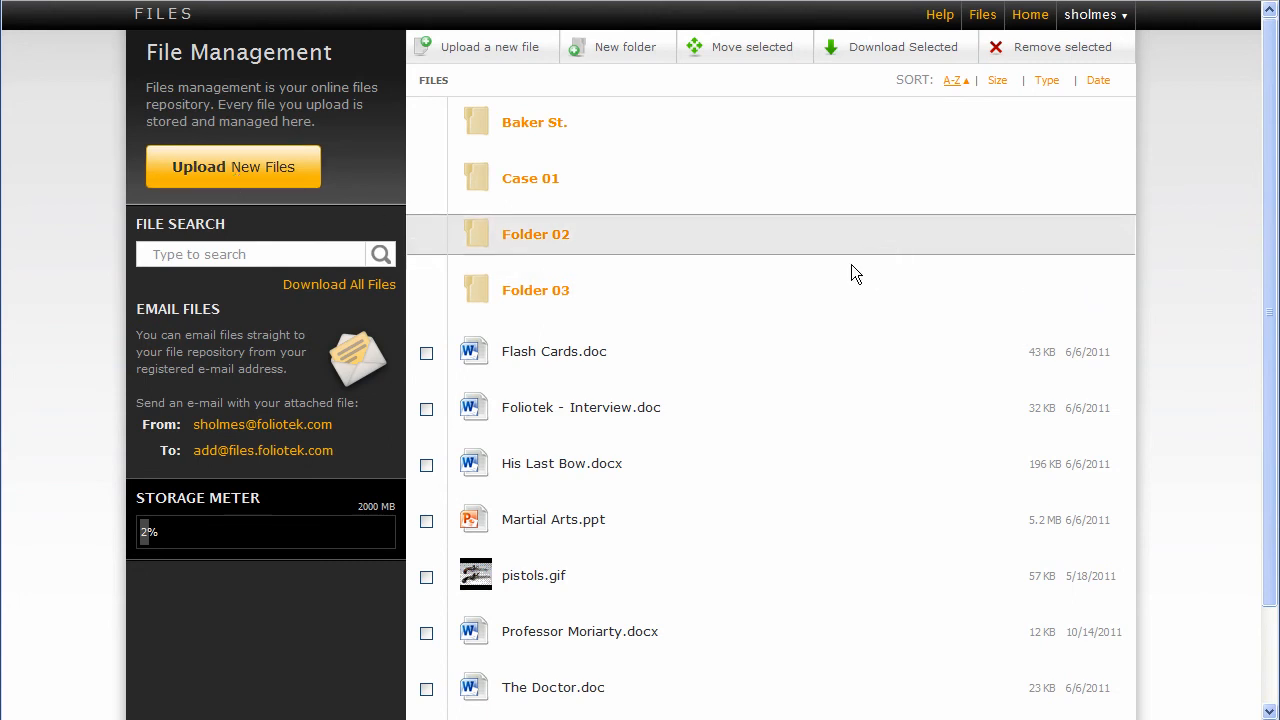
mouse_move(1270, 232)
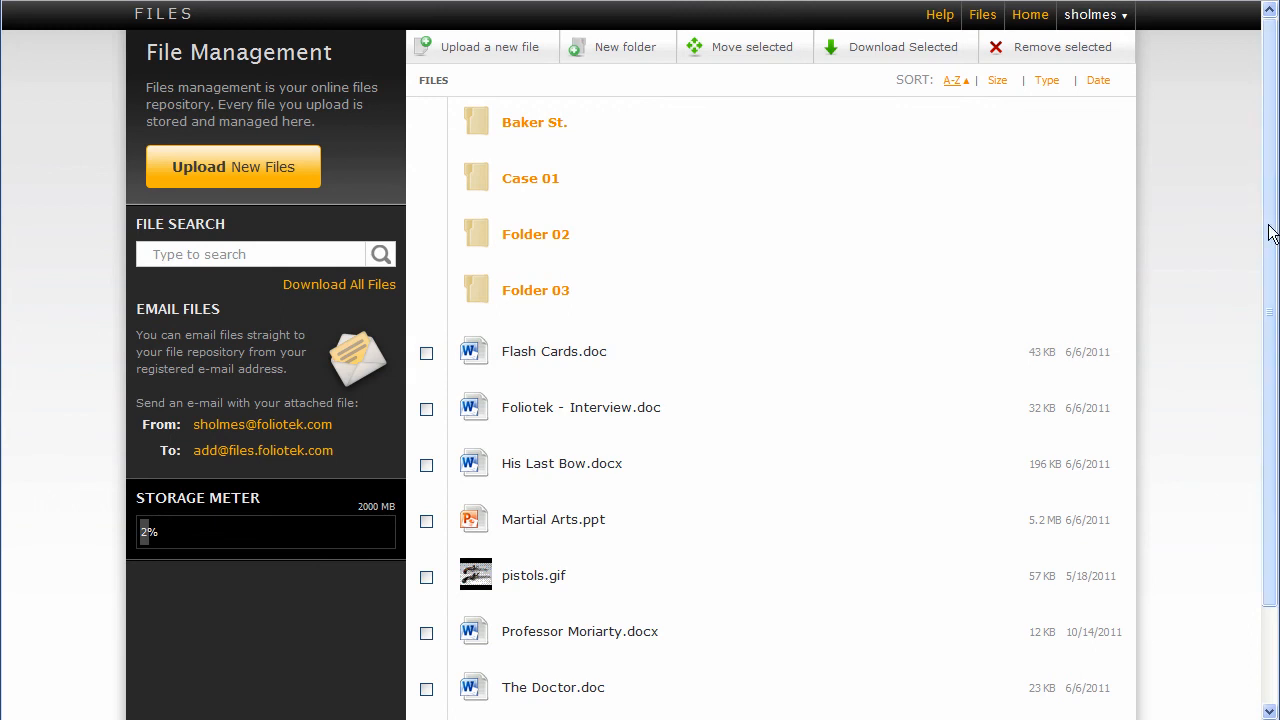
mouse_move(1263, 228)
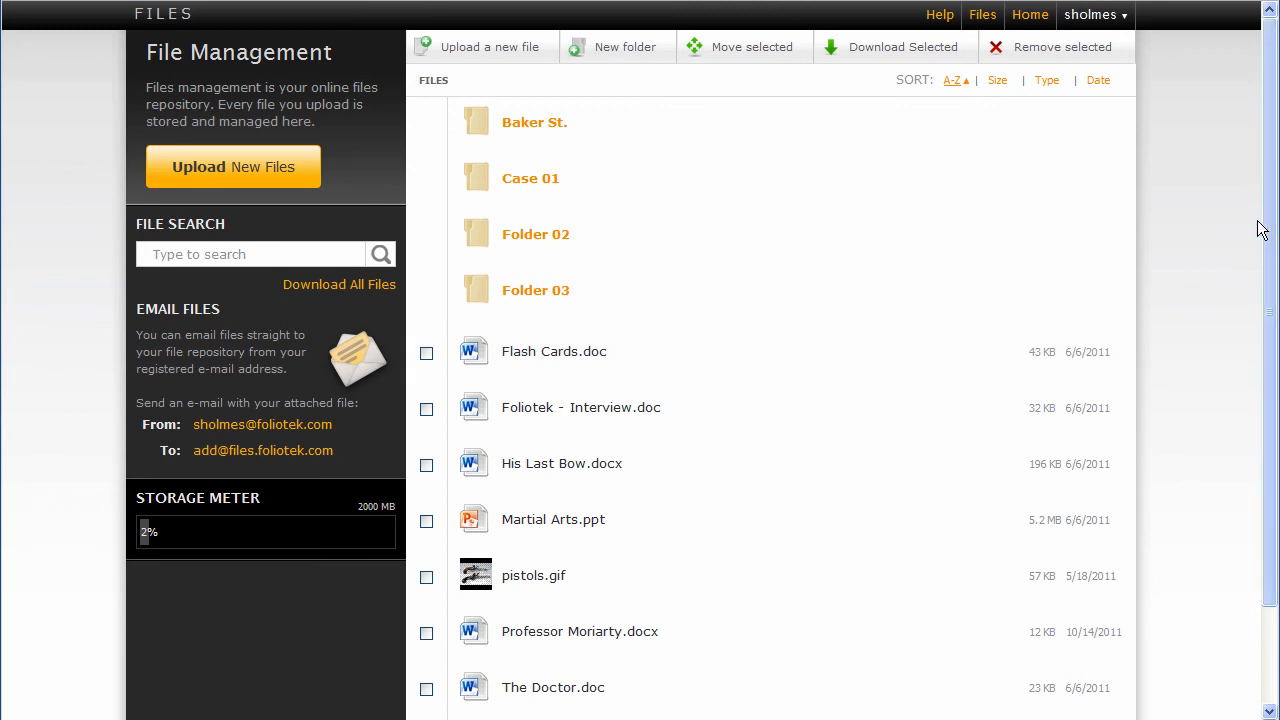